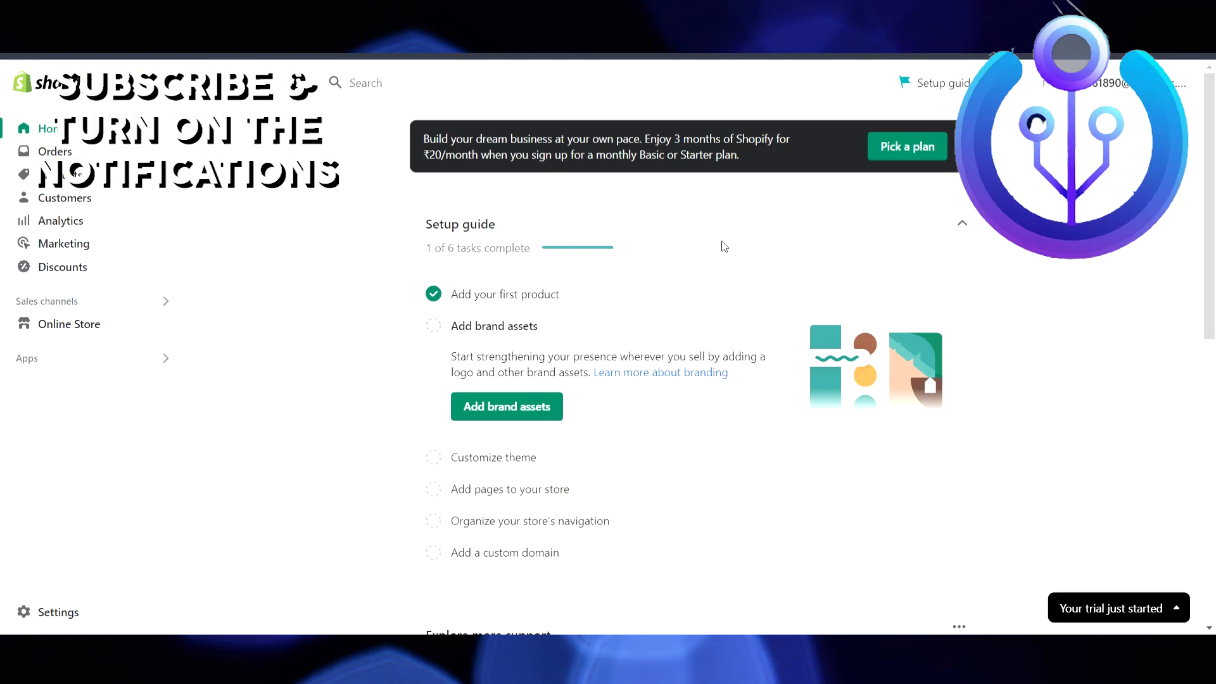
mouse_move(705, 265)
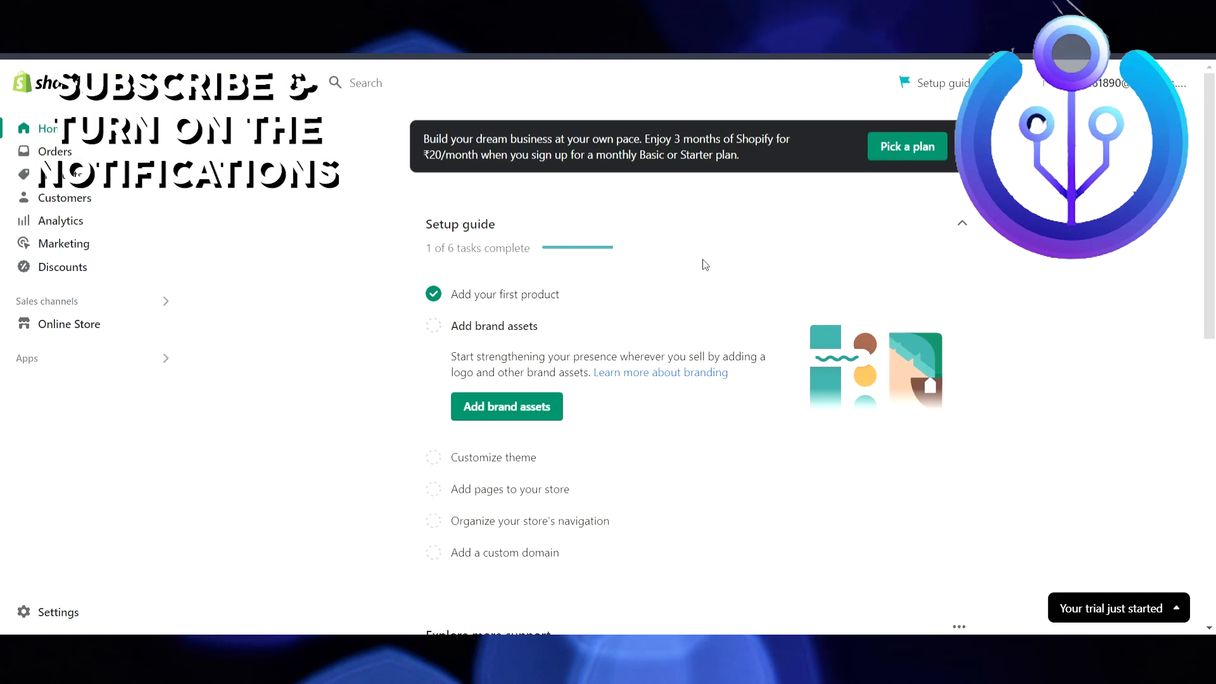
mouse_move(692, 267)
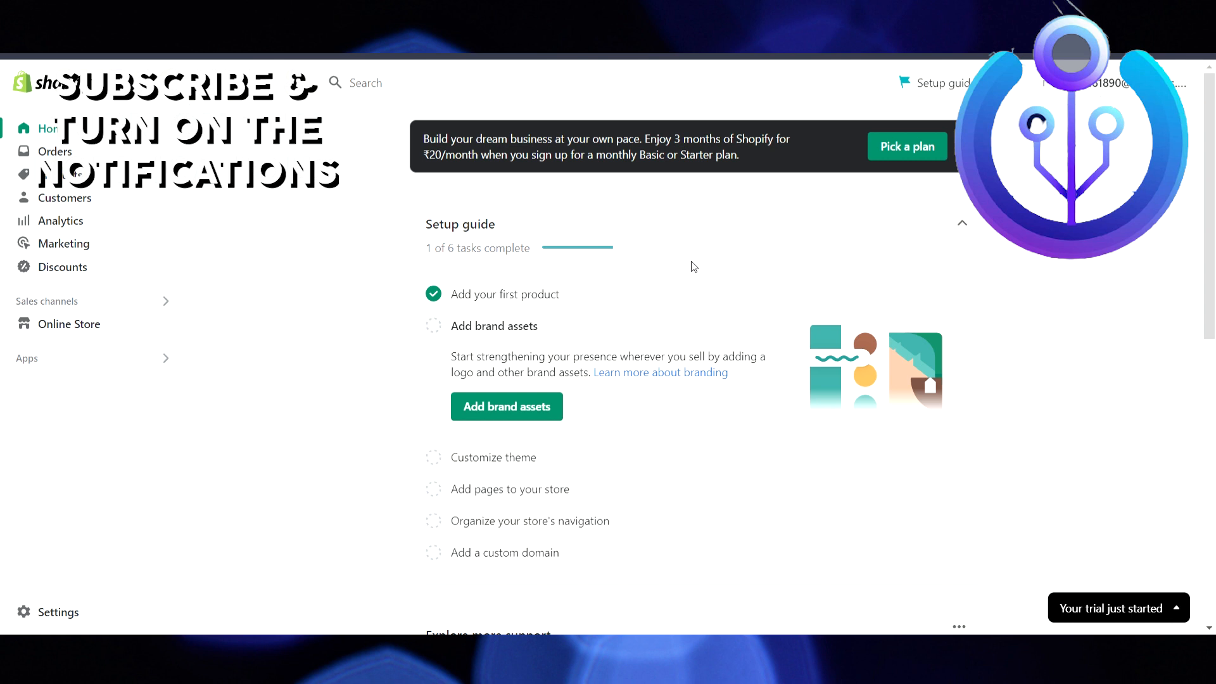
mouse_move(650, 258)
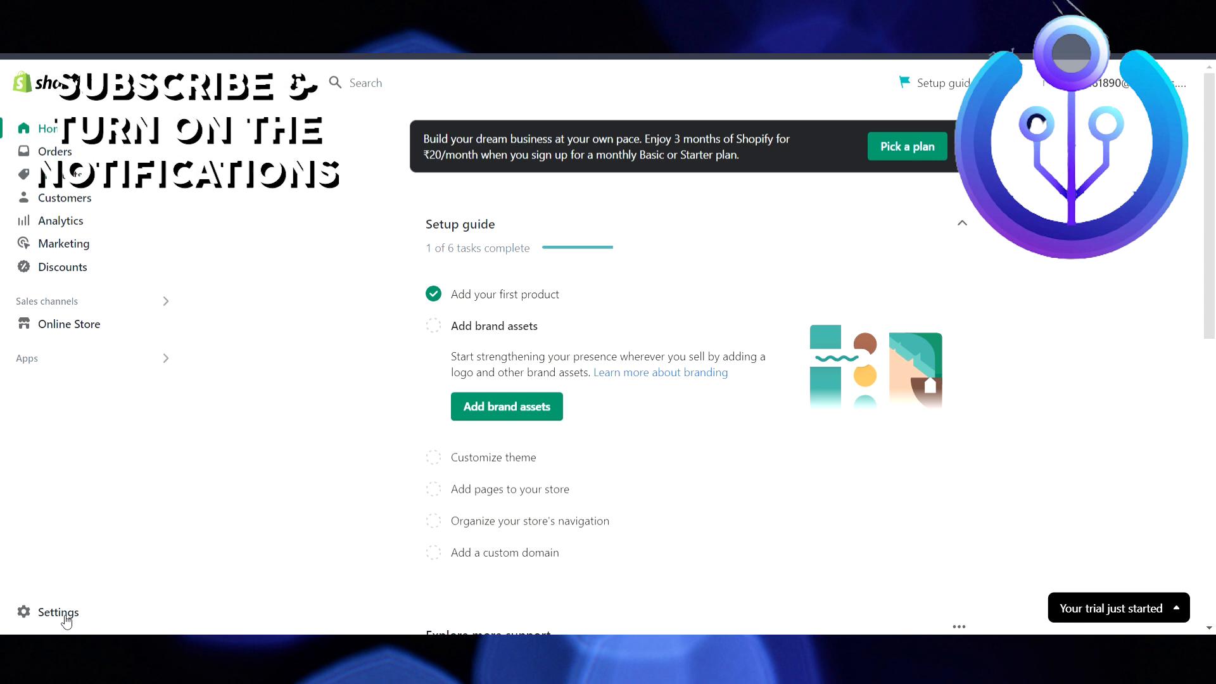
Open the store's Payments settings page from Settings.
left_click(56, 612)
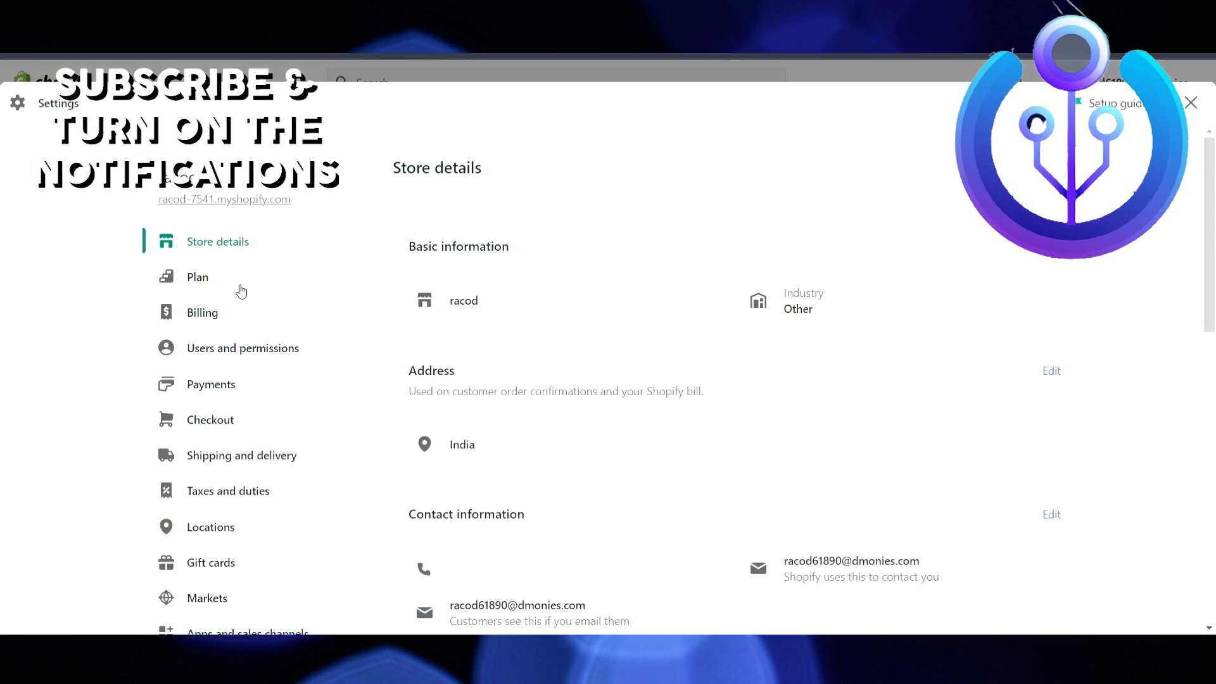
mouse_move(247, 387)
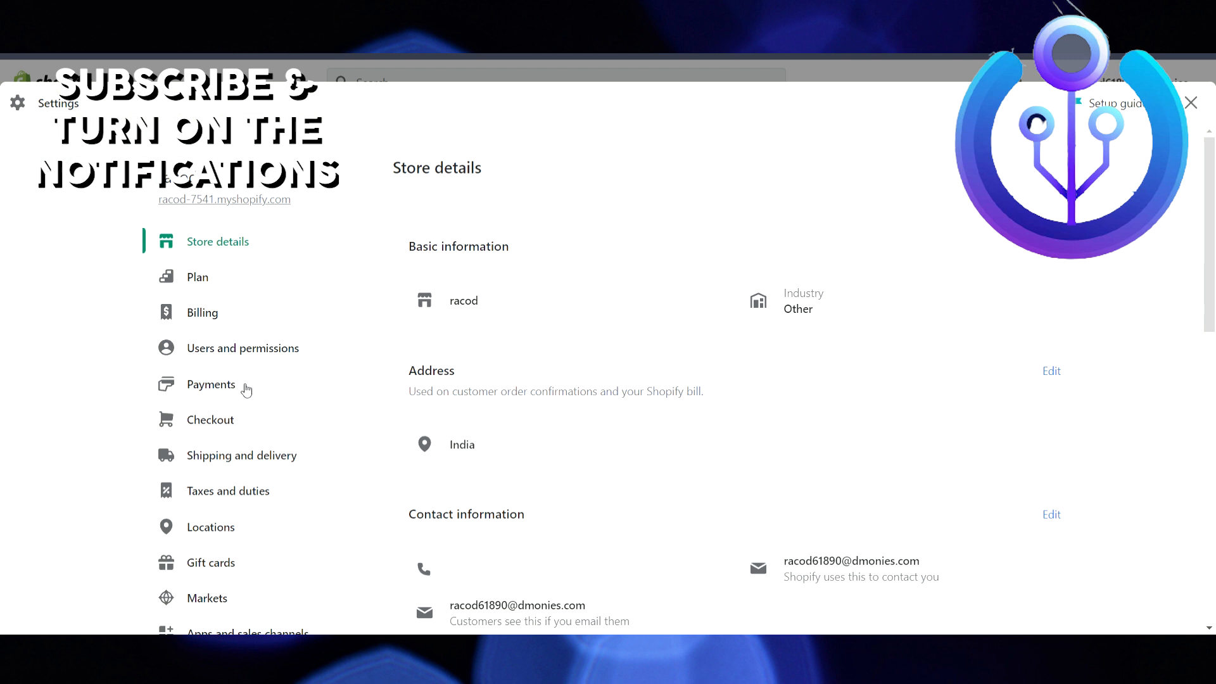
mouse_move(247, 390)
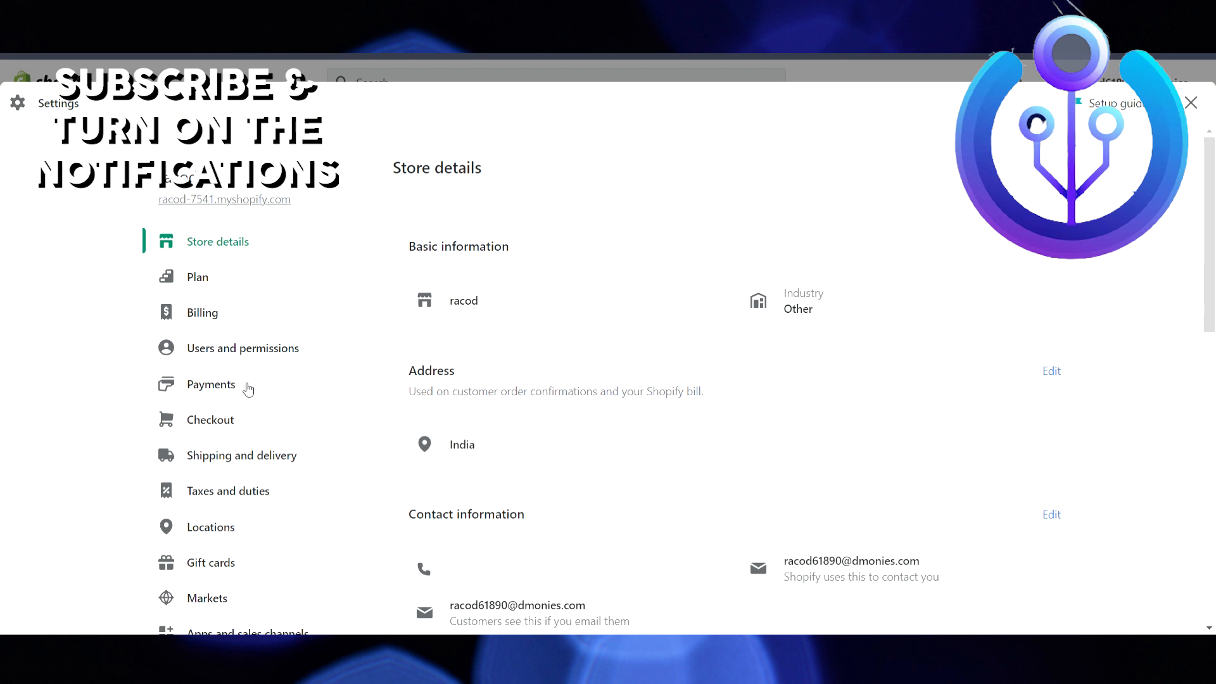
left_click(210, 384)
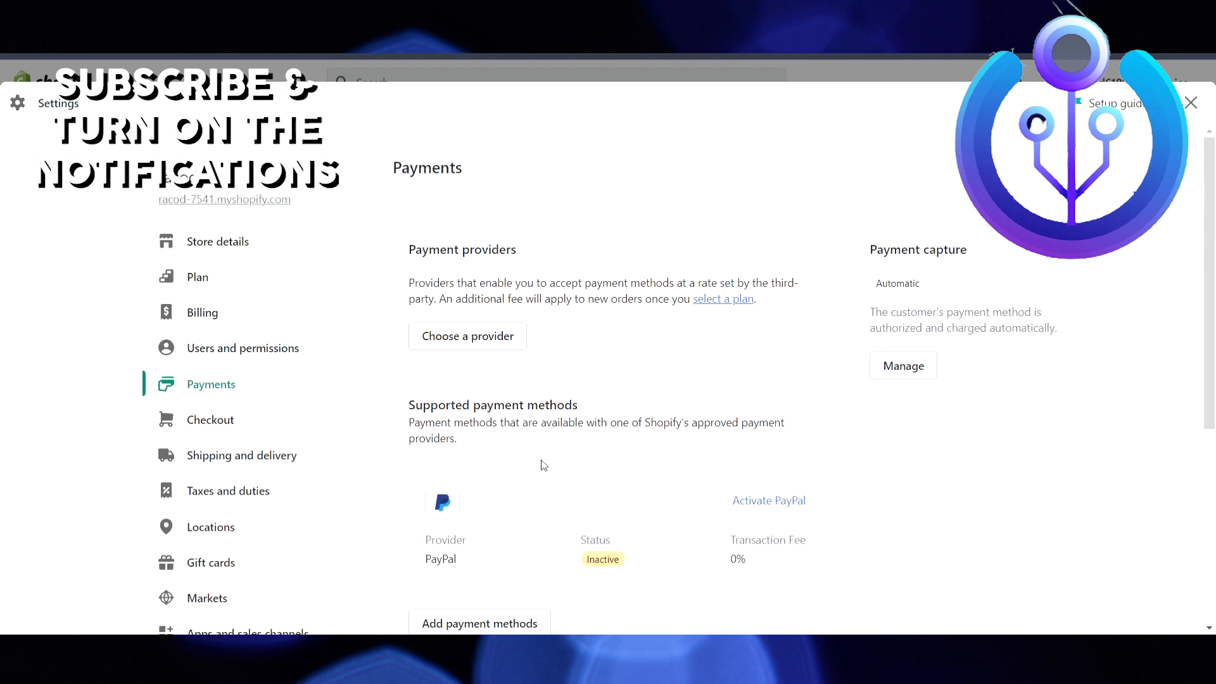
Open the third-party provider list and filter it by "stripe".
left_click(467, 336)
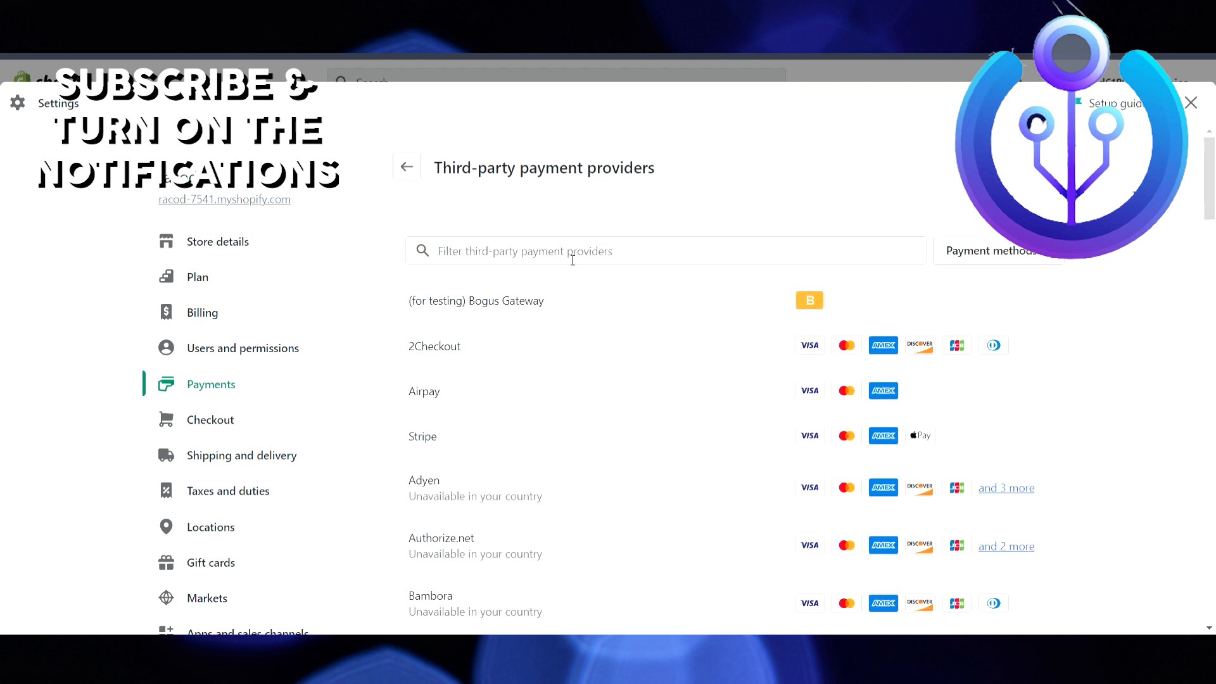
type("s")
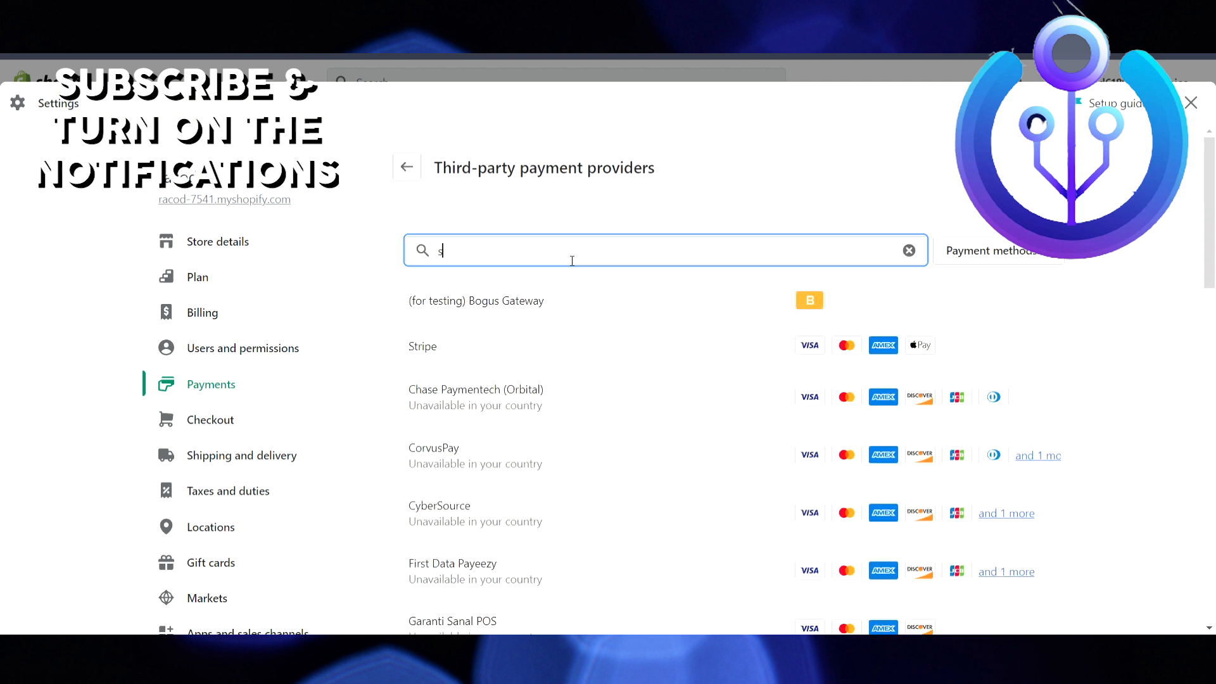
type("tripe")
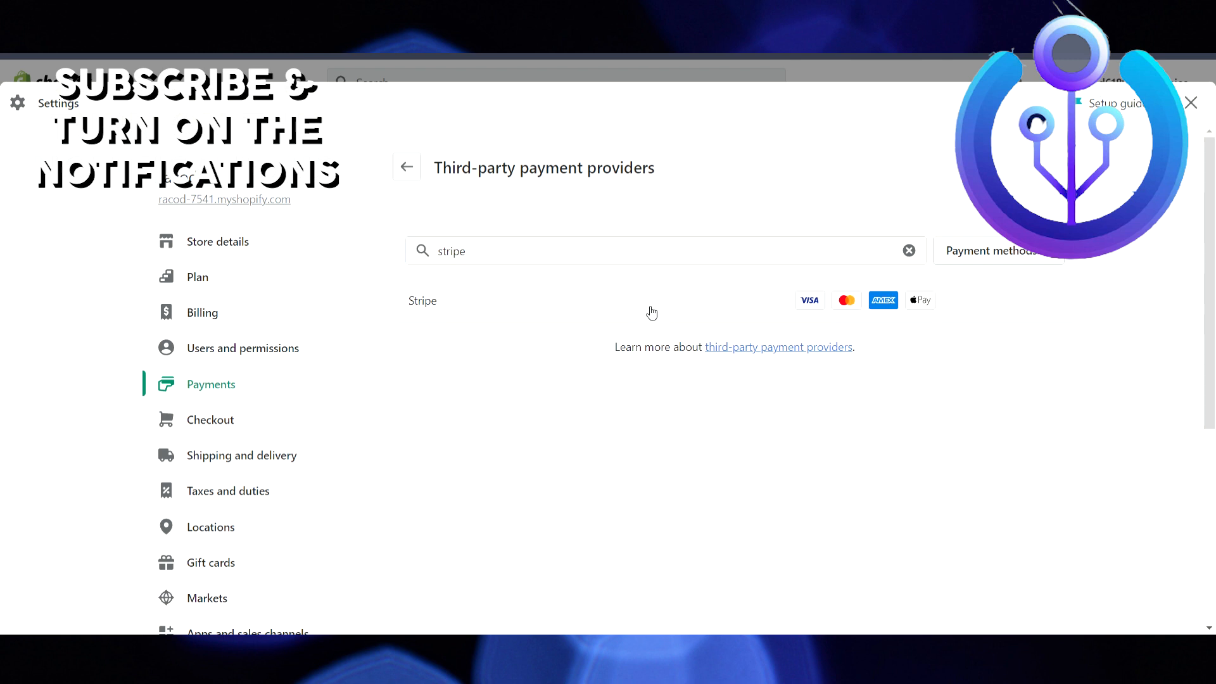
mouse_move(643, 318)
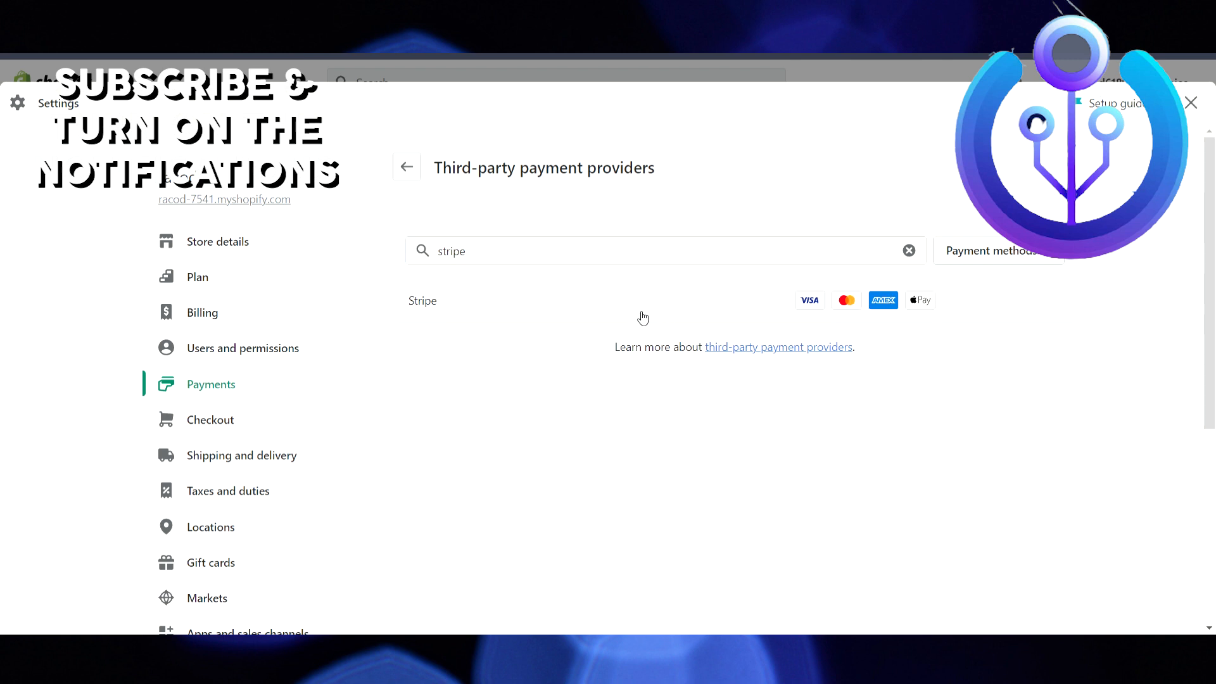
left_click(422, 301)
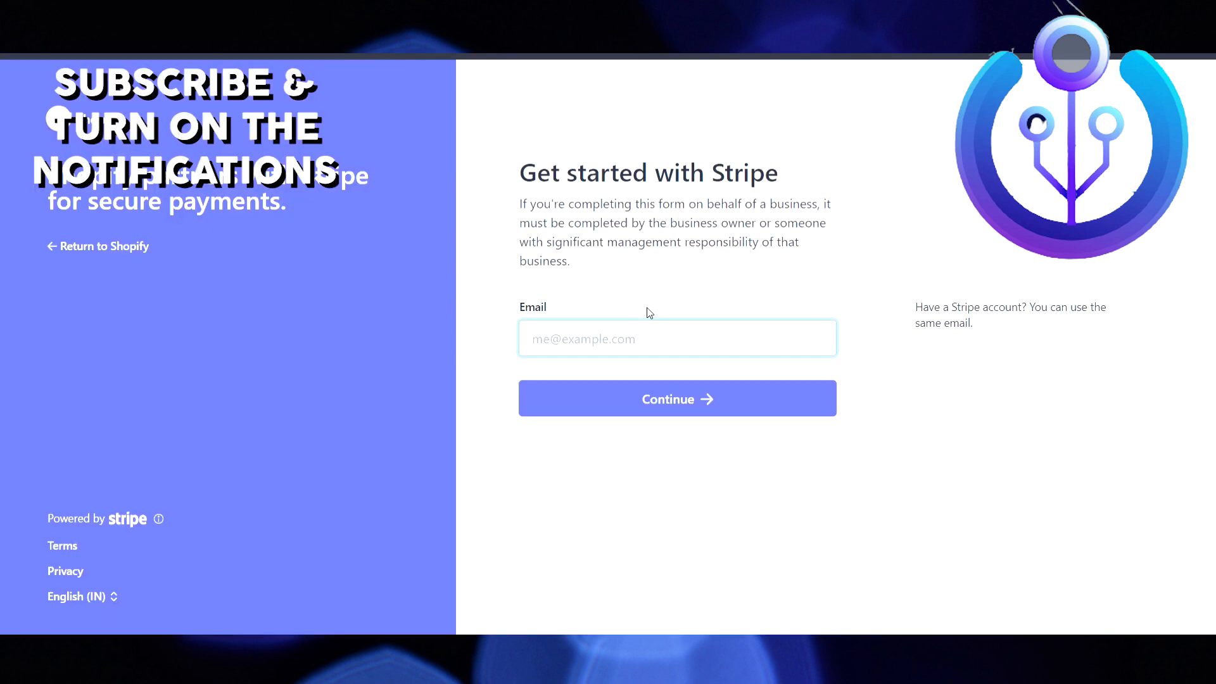
left_click(677, 338)
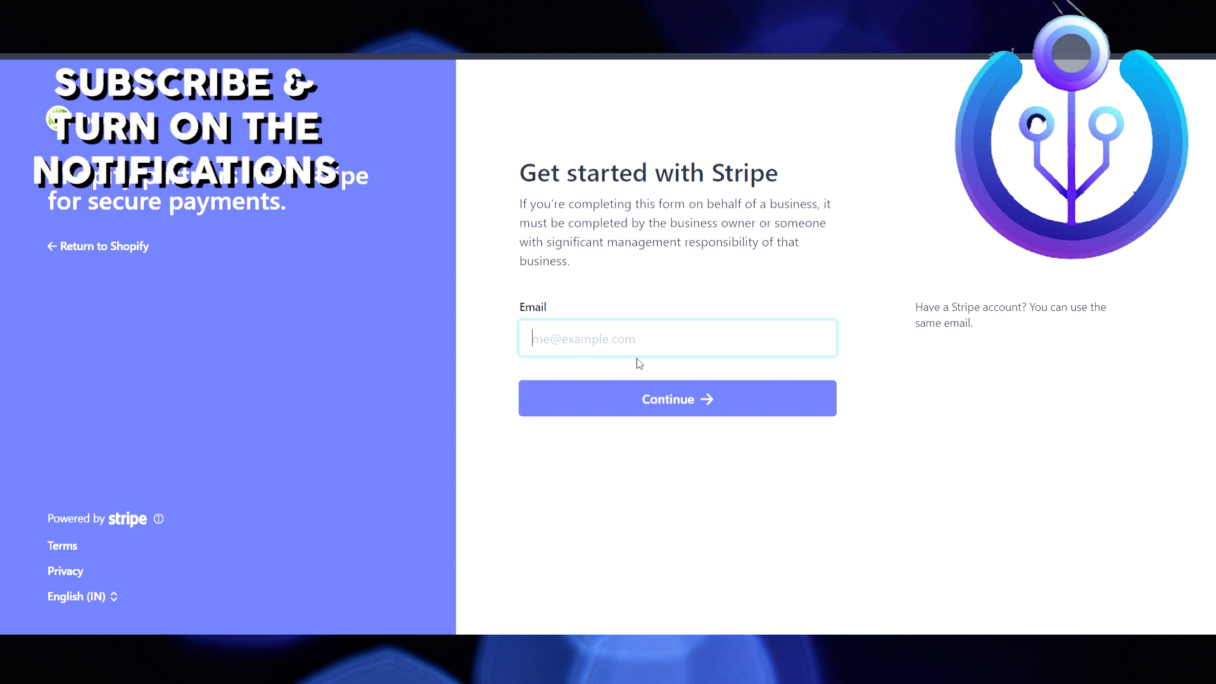
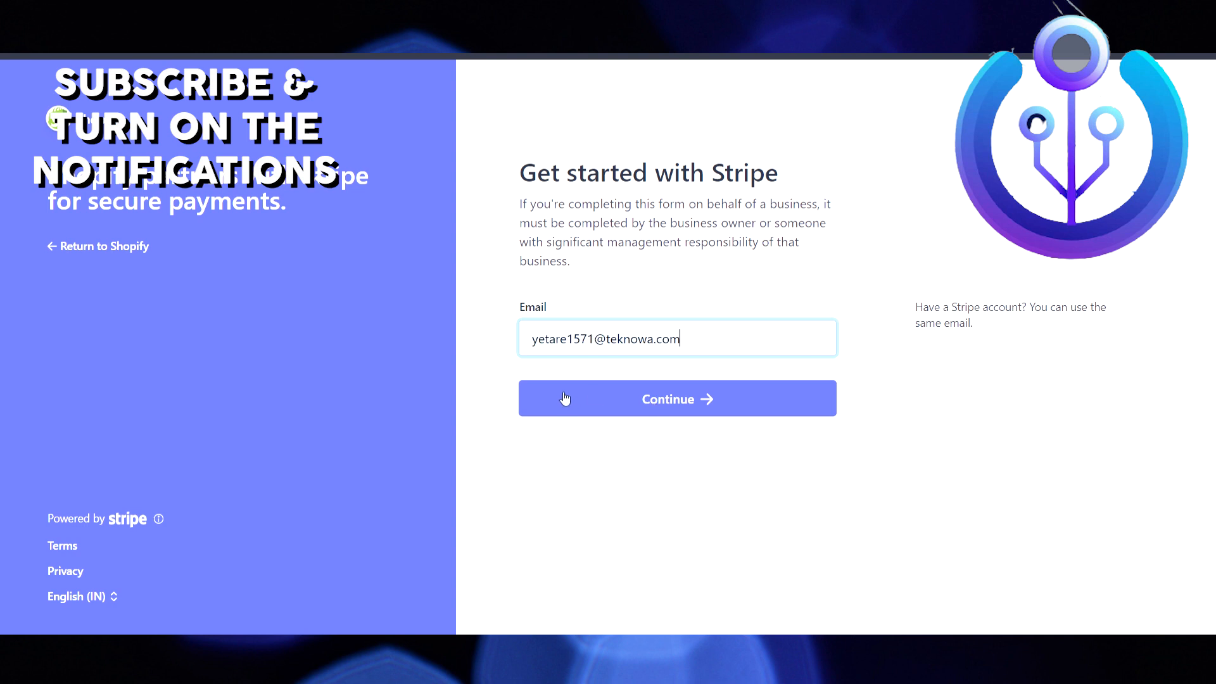
Submit the email and focus the Password field on the account creation page.
left_click(676, 398)
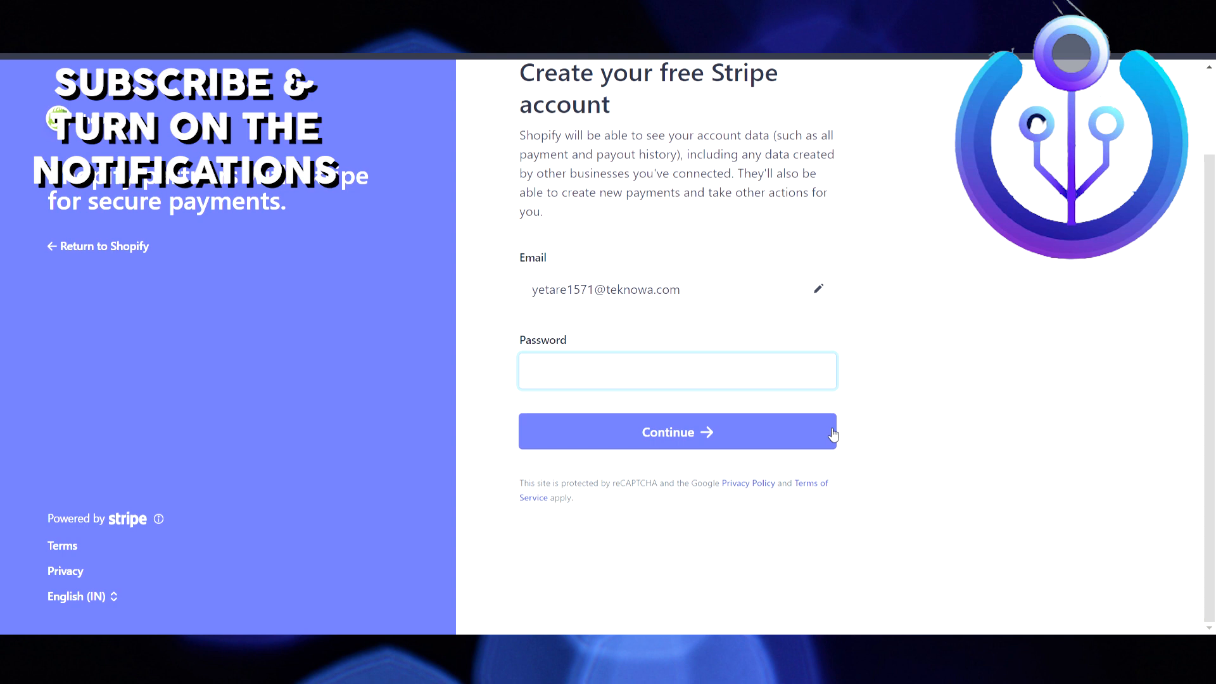
left_click(676, 371)
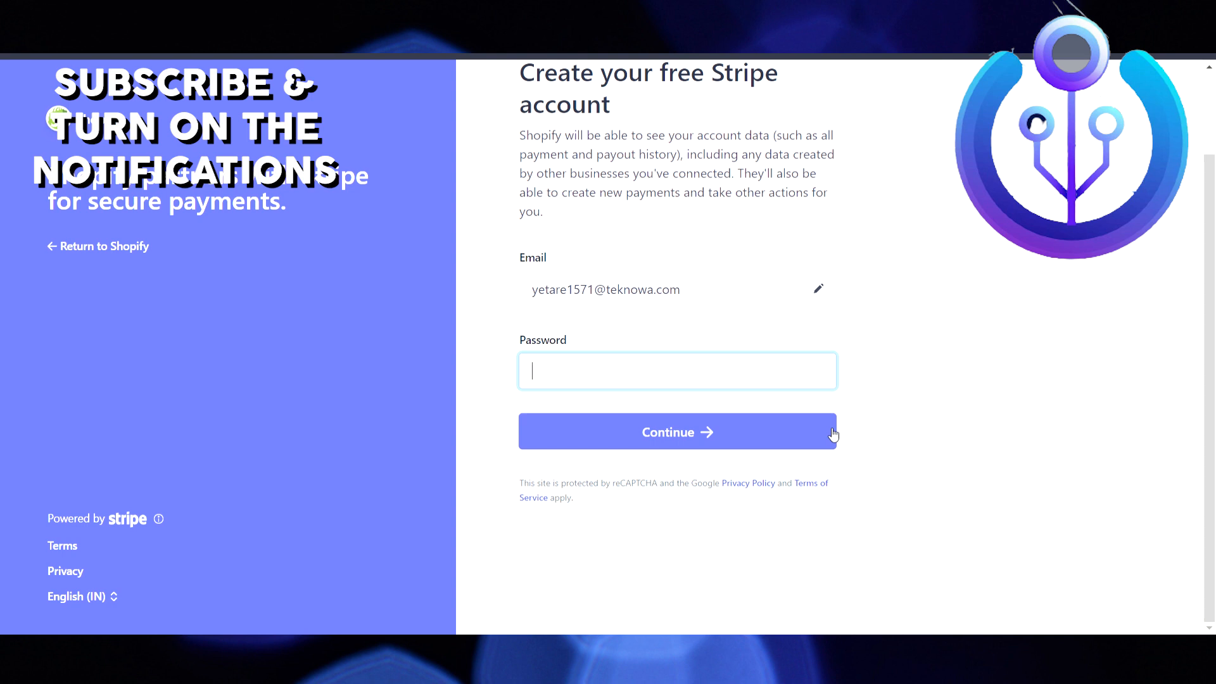